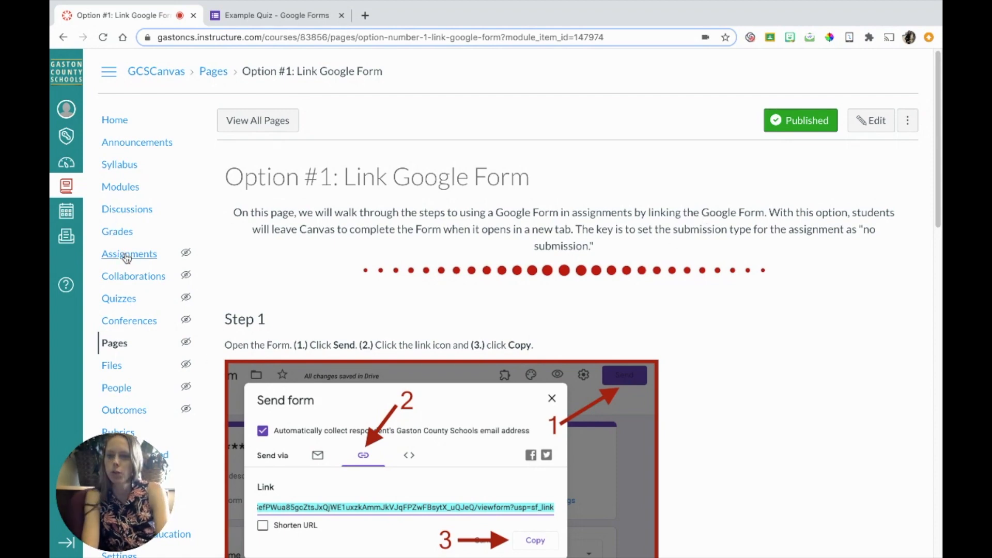
- Create a new course assignment and name it 'Example Quiz'
{"action": "left_click", "coordinate": [129, 254]}
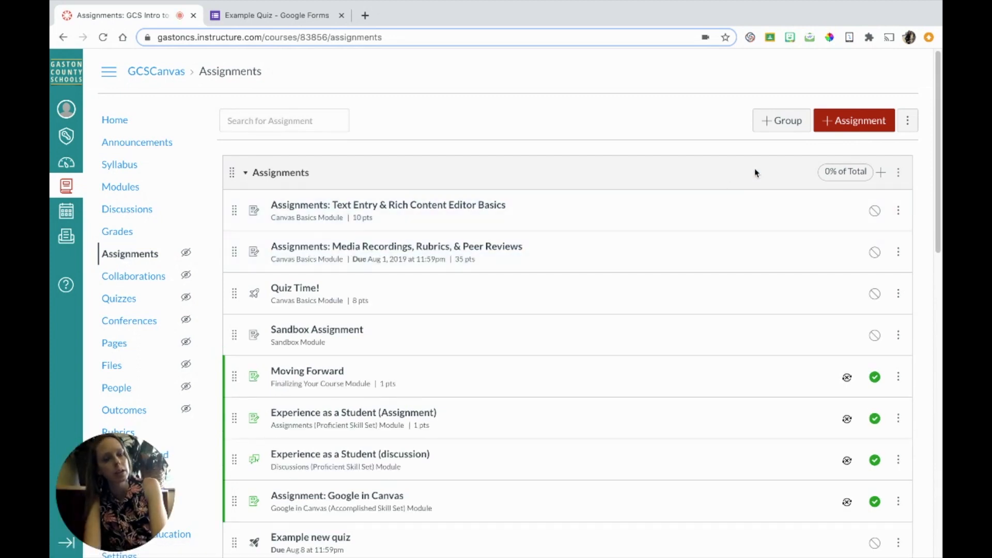
{"action": "left_click", "coordinate": [854, 121]}
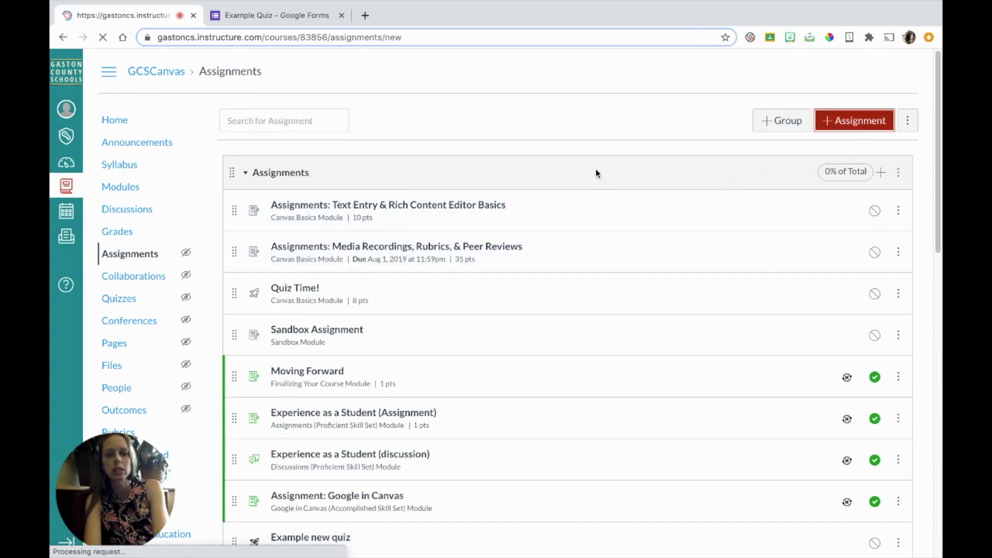
{"action": "left_click", "coordinate": [854, 119]}
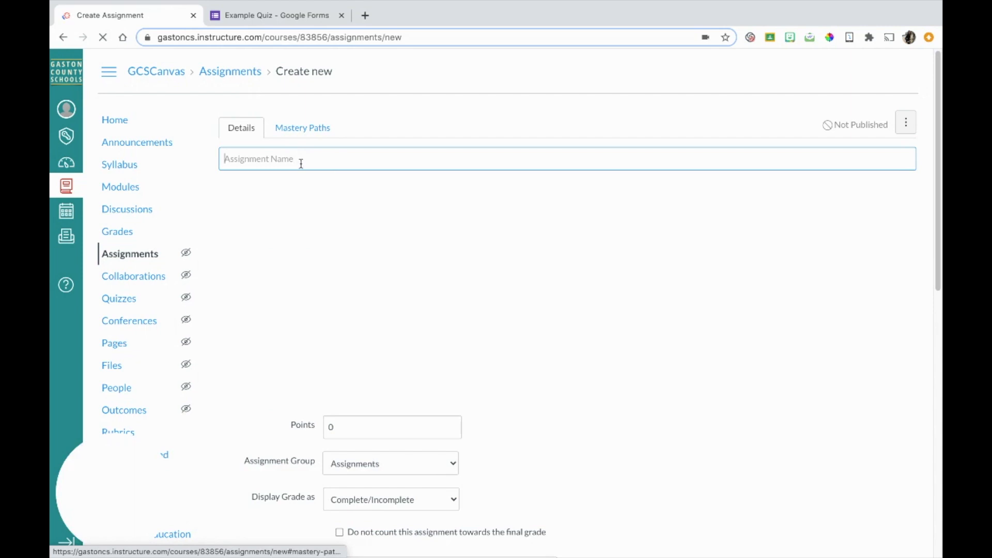
{"action": "type", "text": "Exa"}
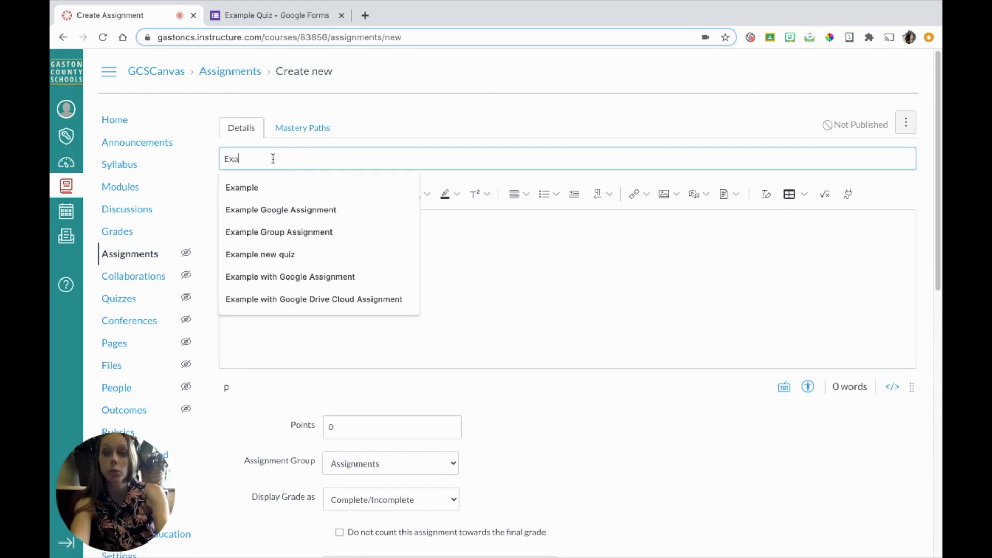
{"action": "type", "text": "Example Quiz"}
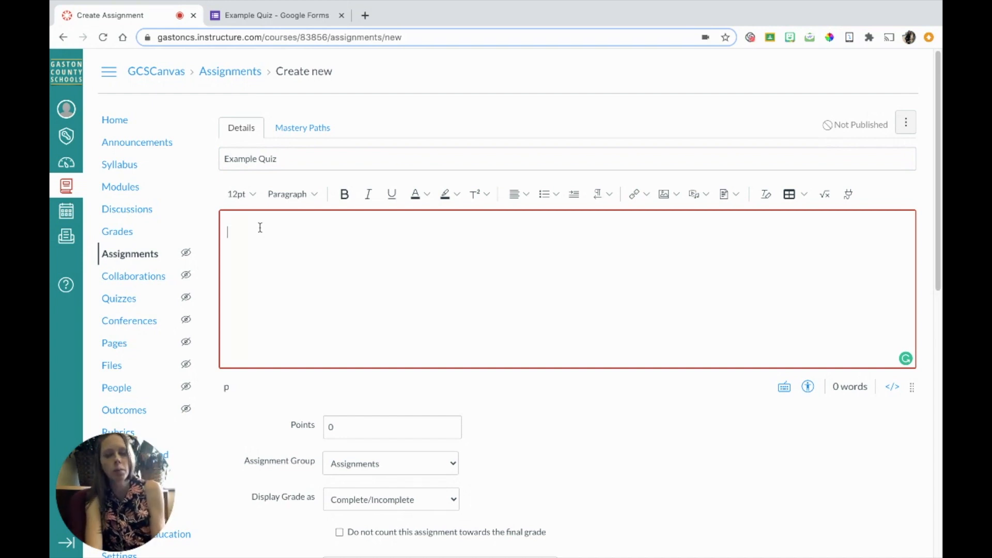
- Copy the Google Form's shareable link from its Send options
{"action": "left_click", "coordinate": [274, 15]}
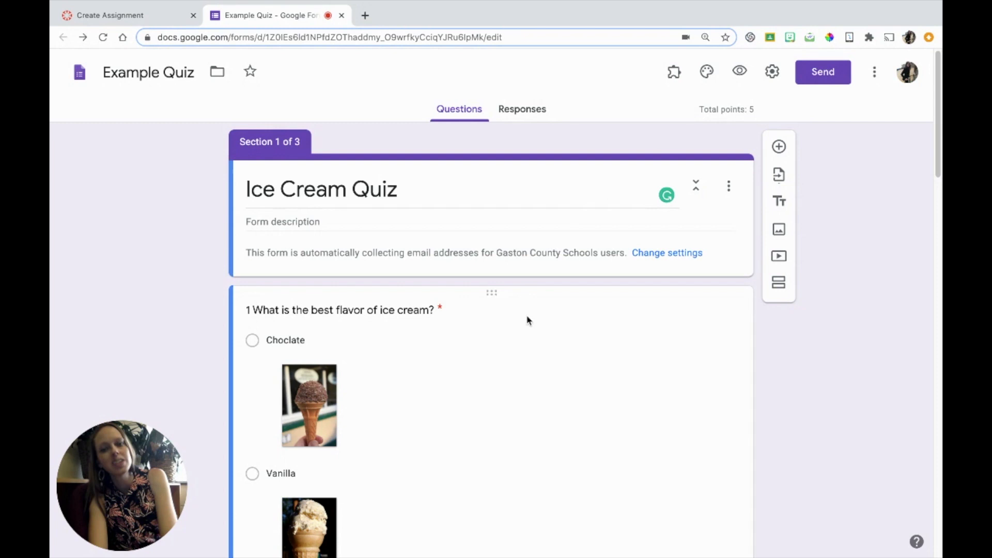
{"action": "mouse_move", "coordinate": [685, 138]}
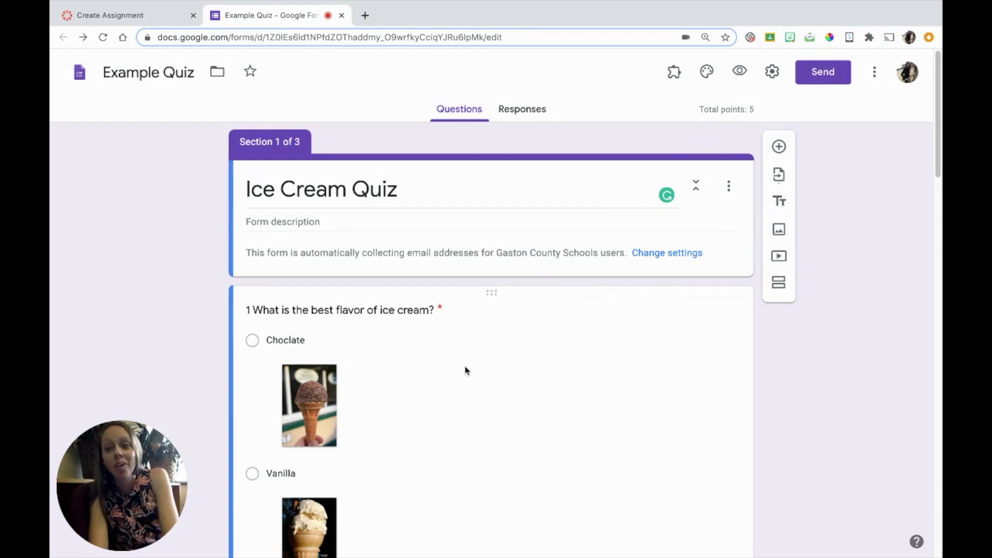
{"action": "mouse_move", "coordinate": [491, 238]}
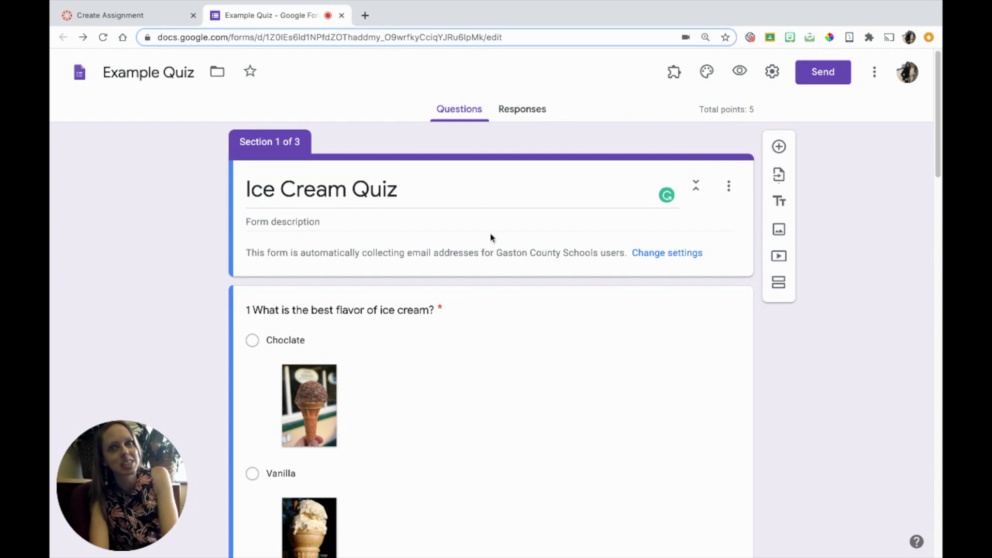
{"action": "left_click", "coordinate": [823, 72]}
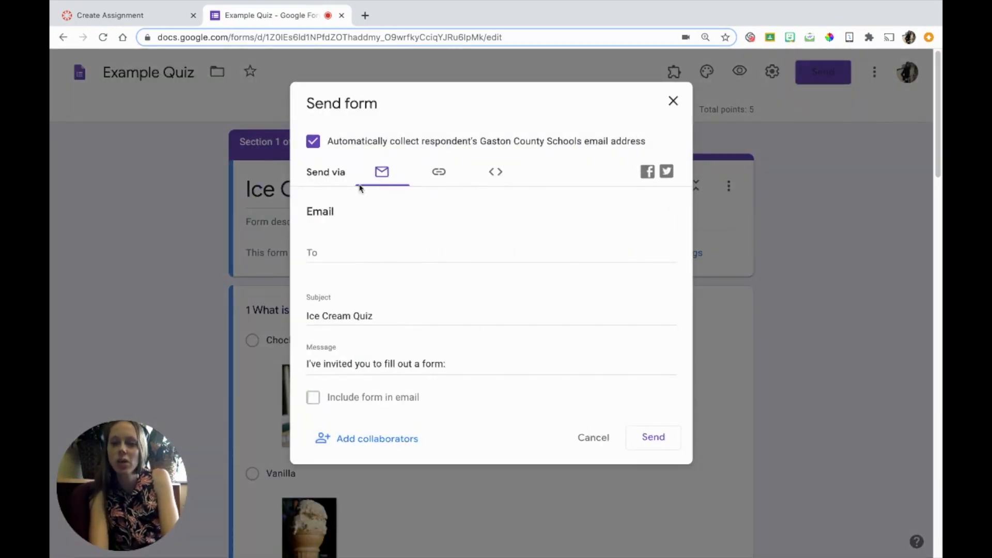
{"action": "mouse_move", "coordinate": [395, 159]}
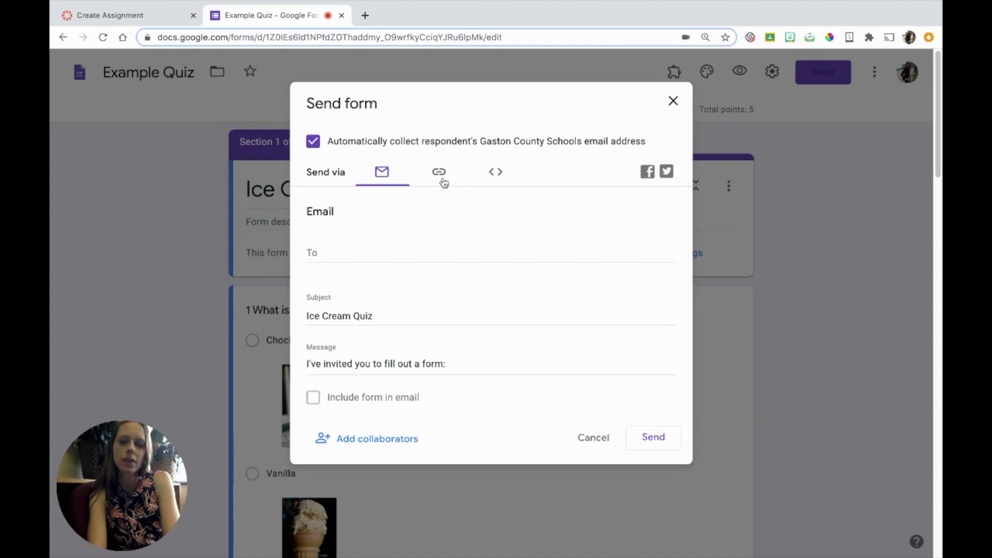
{"action": "left_click", "coordinate": [438, 172]}
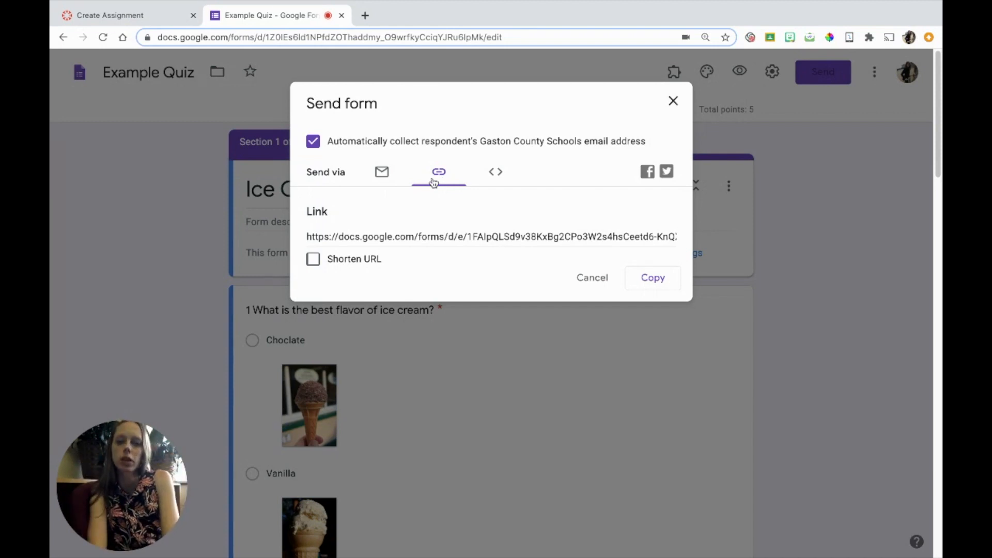
{"action": "left_click", "coordinate": [653, 278]}
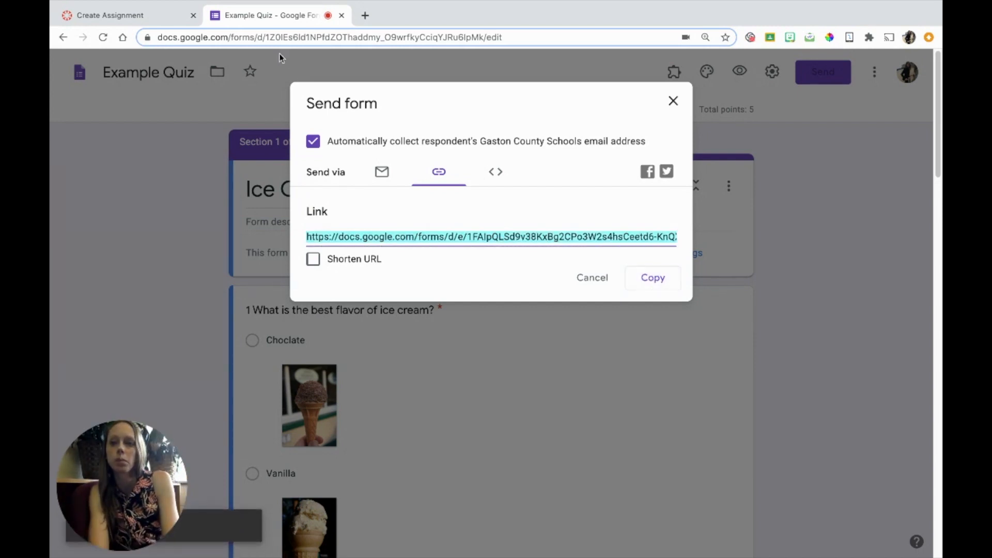
- Type 'Click here to take this quiz.' into the Example Quiz description
{"action": "left_click", "coordinate": [110, 15]}
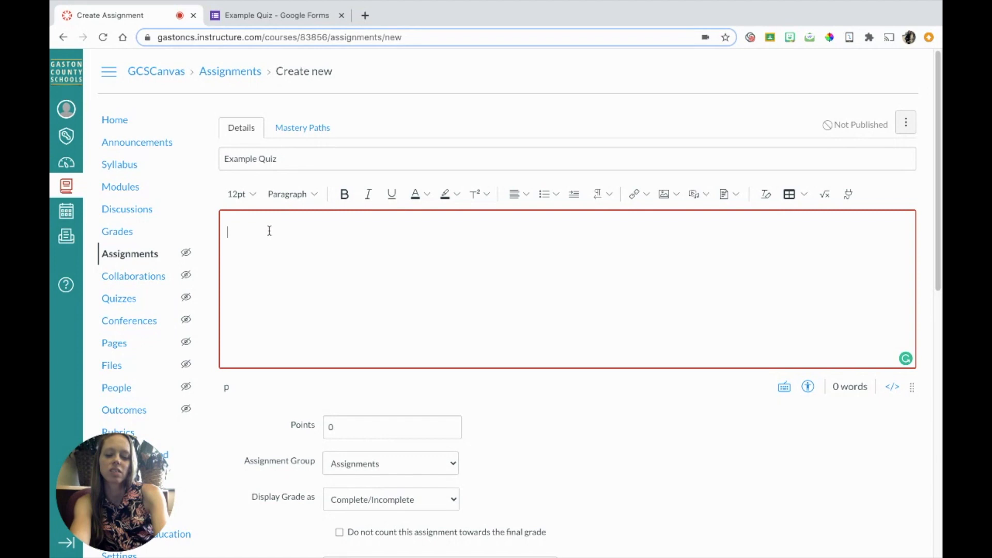
{"action": "type", "text": "Click here to take this"}
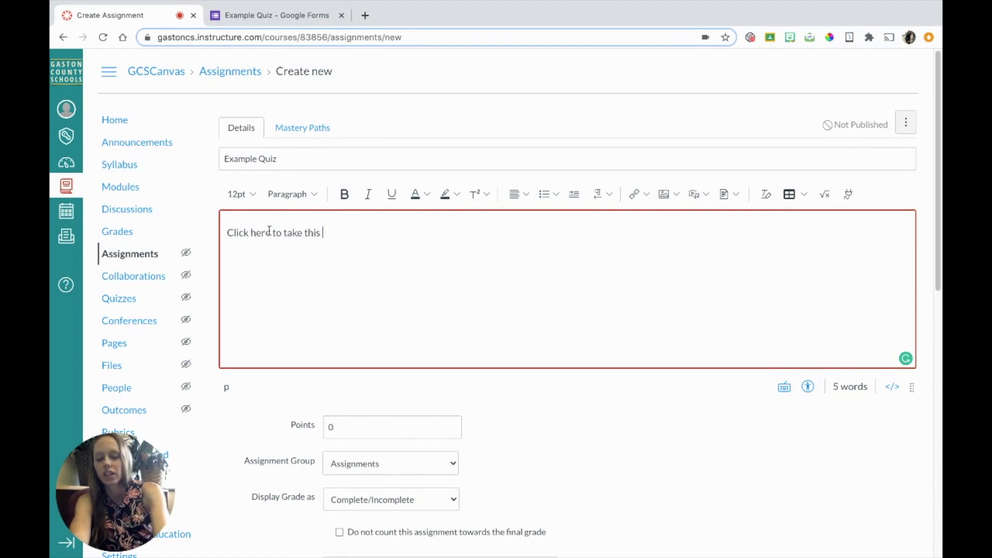
{"action": "type", "text": "quiz"}
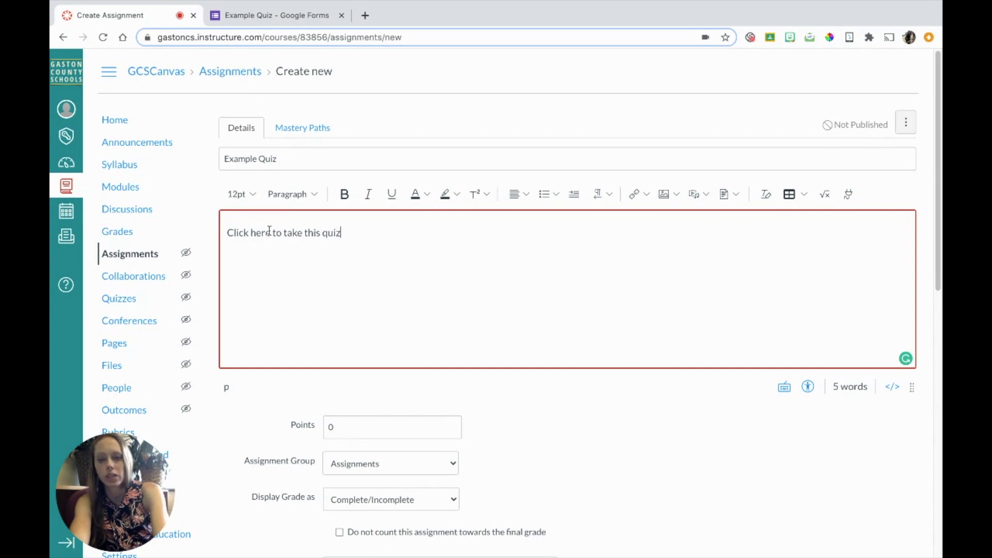
{"action": "type", "text": "."}
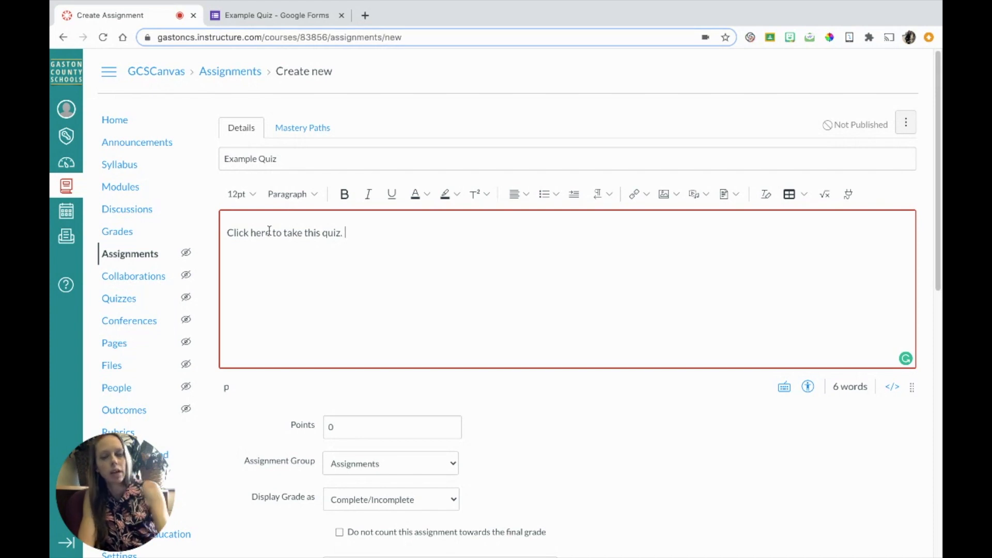
{"action": "mouse_move", "coordinate": [437, 240]}
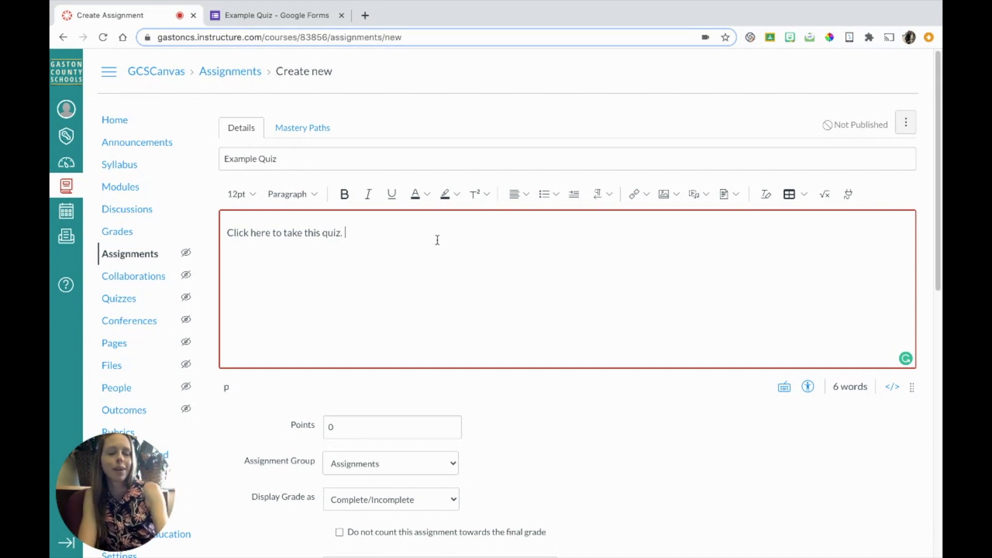
- Link 'Click here to take this quiz.' to the Google Form URL as an external link
{"action": "left_click_drag", "start_coordinate": [256, 232], "coordinate": [344, 232]}
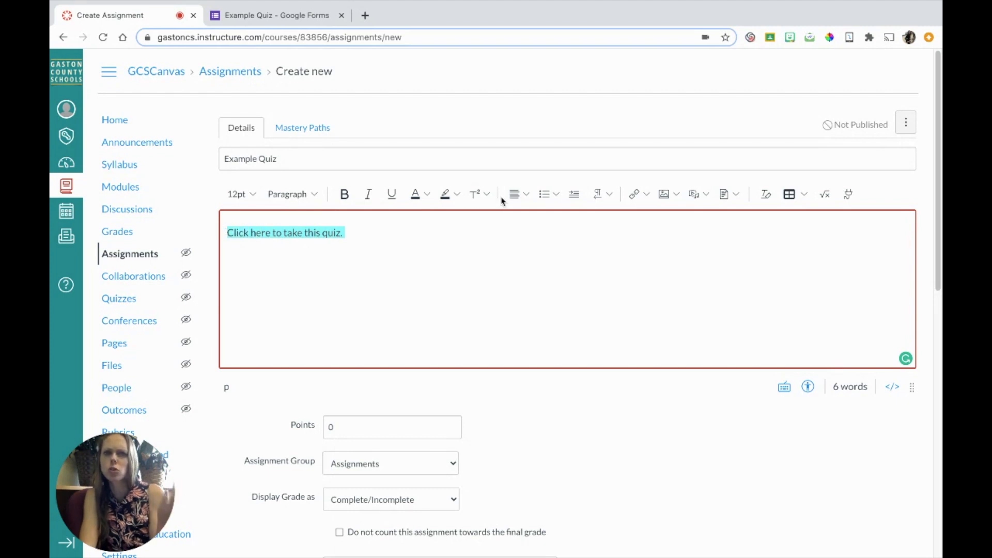
{"action": "mouse_move", "coordinate": [513, 194]}
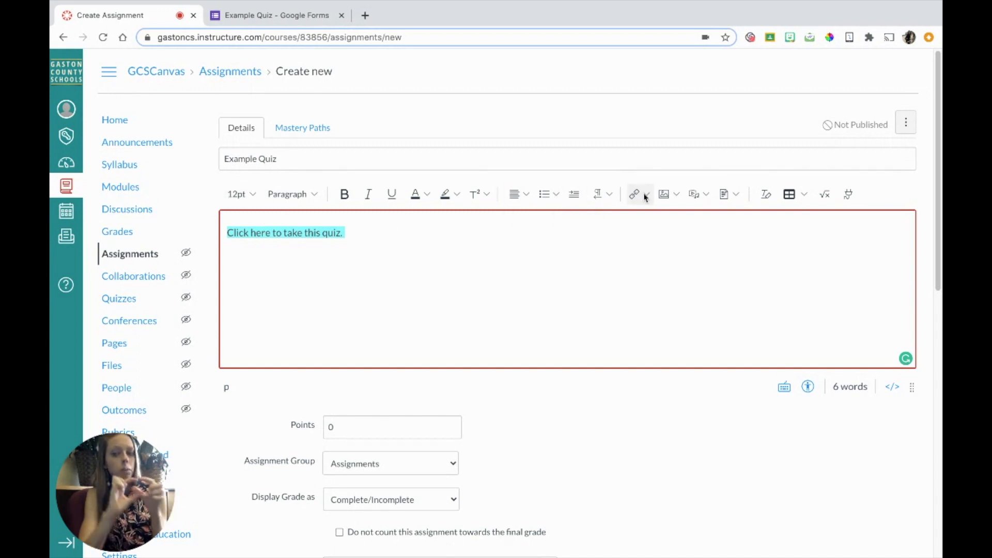
{"action": "mouse_move", "coordinate": [644, 195]}
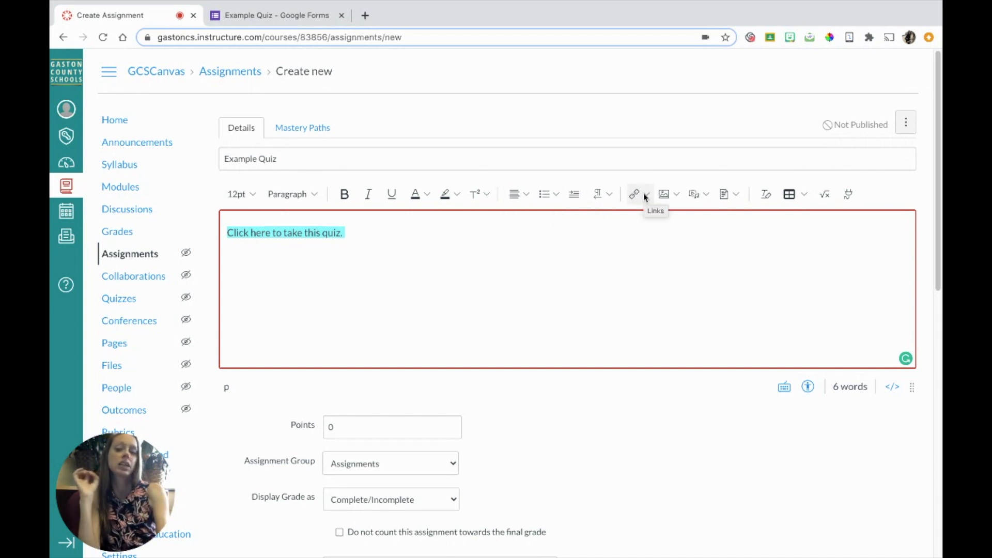
{"action": "left_click", "coordinate": [646, 194]}
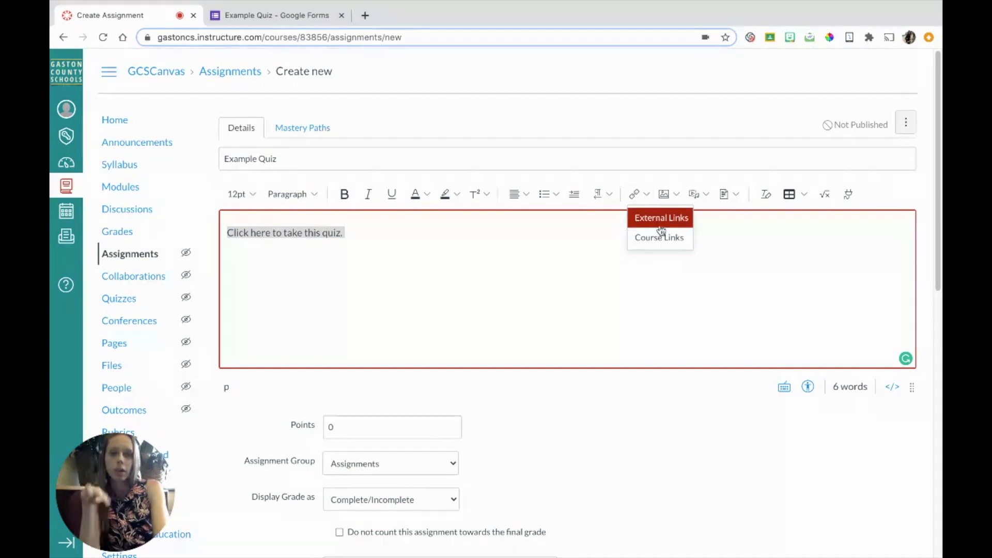
{"action": "mouse_move", "coordinate": [663, 229]}
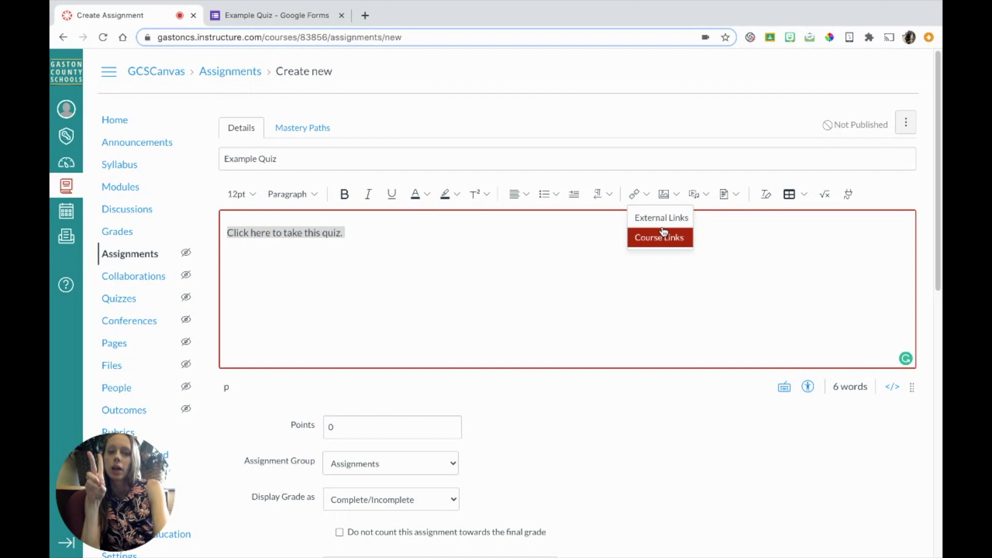
{"action": "mouse_move", "coordinate": [662, 231]}
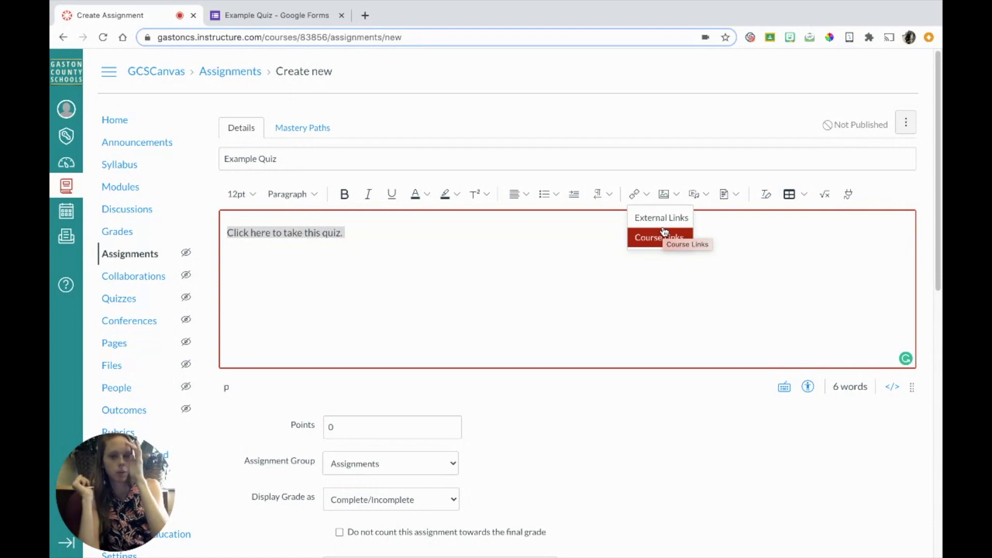
{"action": "left_click", "coordinate": [661, 218]}
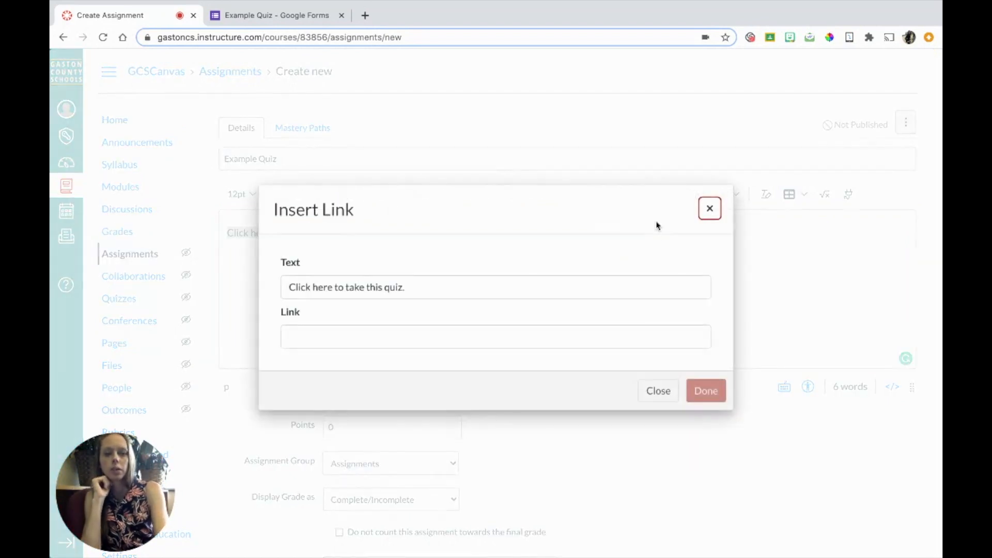
{"action": "triple_click", "coordinate": [347, 287]}
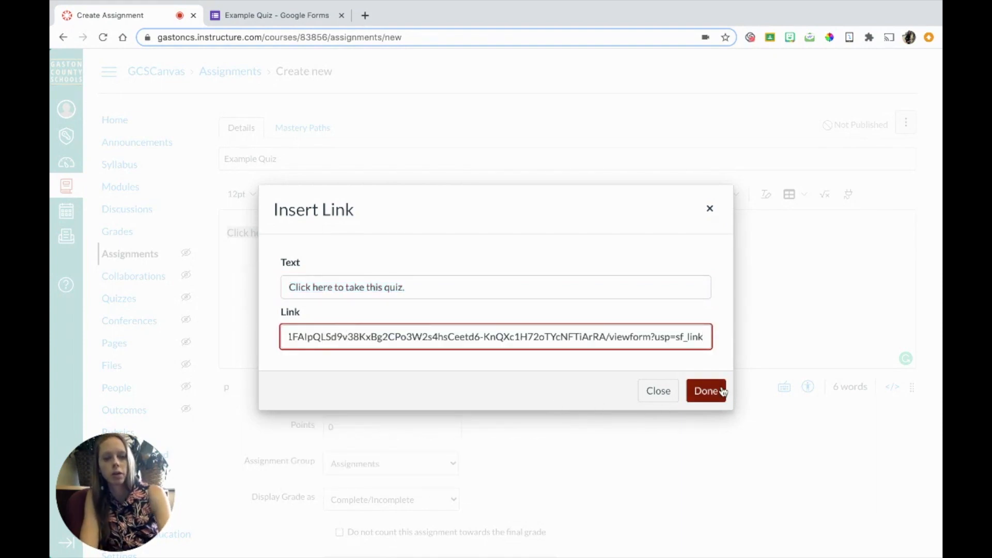
{"action": "left_click", "coordinate": [705, 391]}
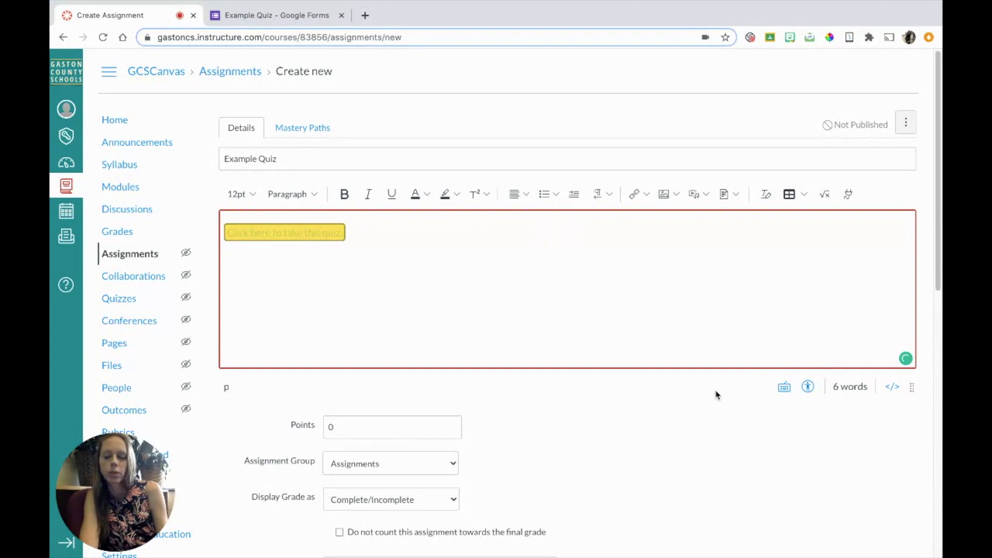
{"action": "left_click", "coordinate": [293, 272]}
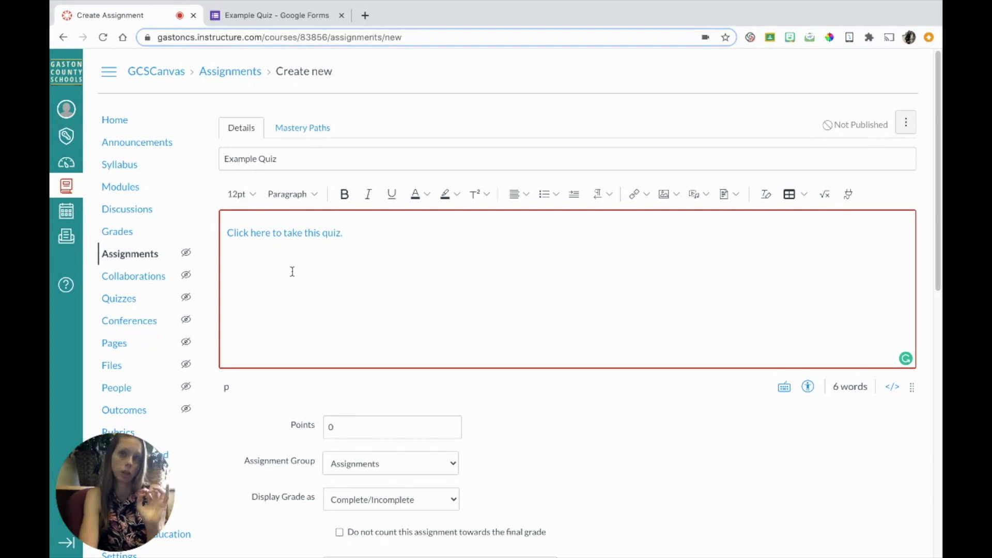
{"action": "left_click", "coordinate": [392, 427]}
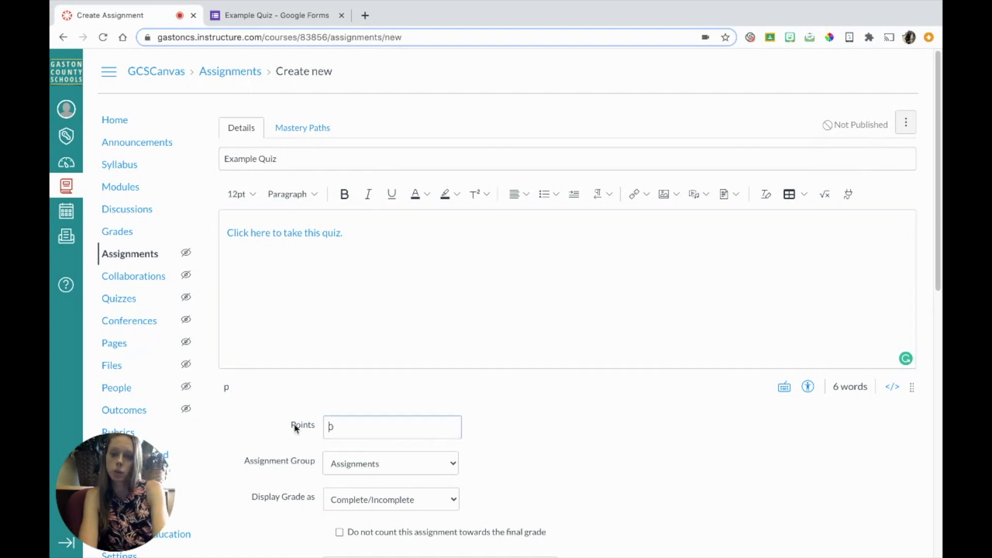
{"action": "scroll", "scroll_direction": "down", "scroll_amount": 3}
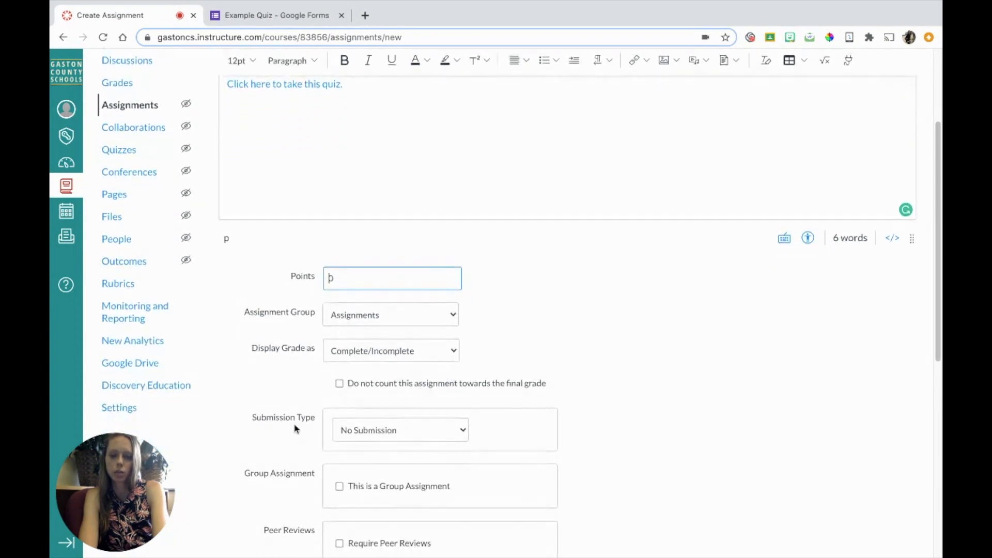
{"action": "left_click", "coordinate": [401, 430]}
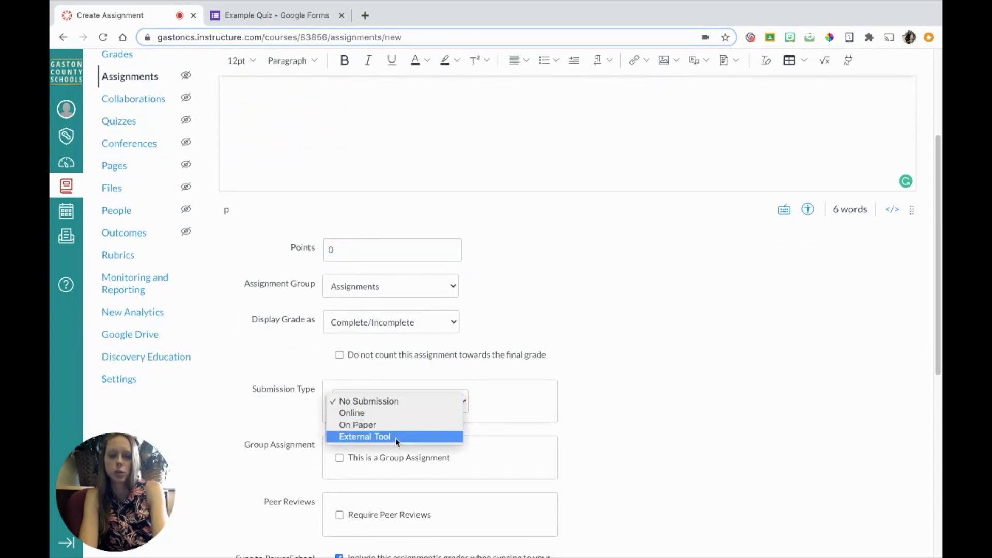
{"action": "mouse_move", "coordinate": [394, 406]}
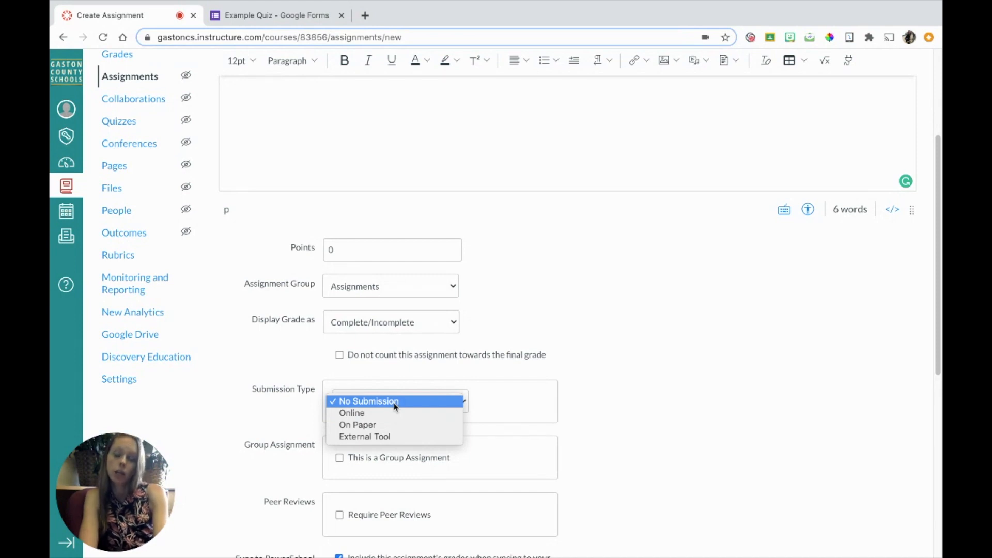
{"action": "left_click", "coordinate": [369, 402]}
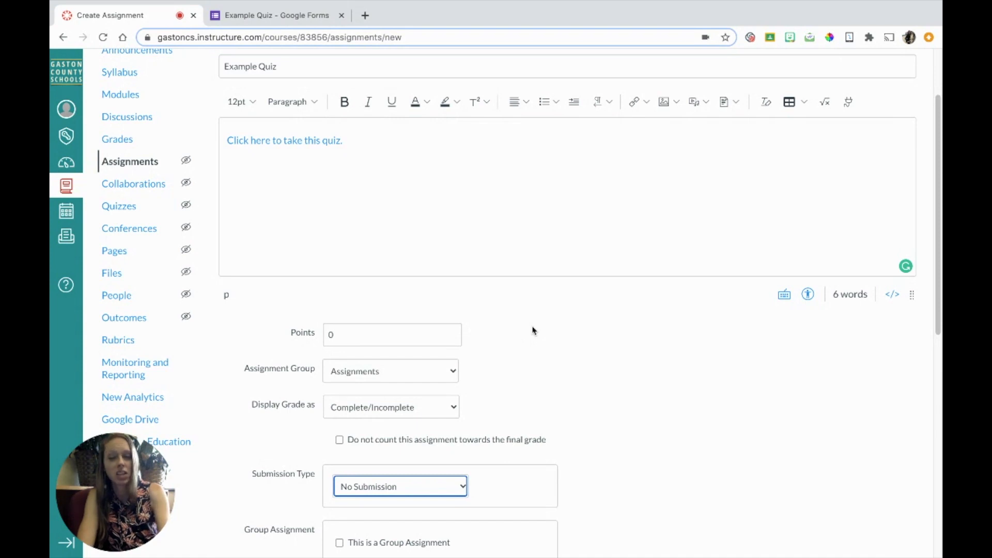
{"action": "left_click", "coordinate": [391, 406]}
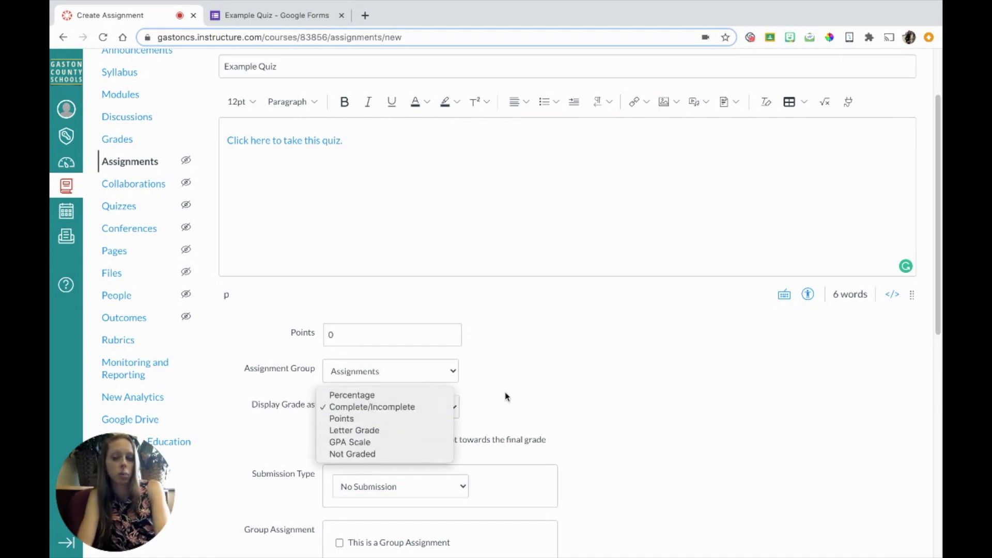
{"action": "left_click", "coordinate": [372, 406]}
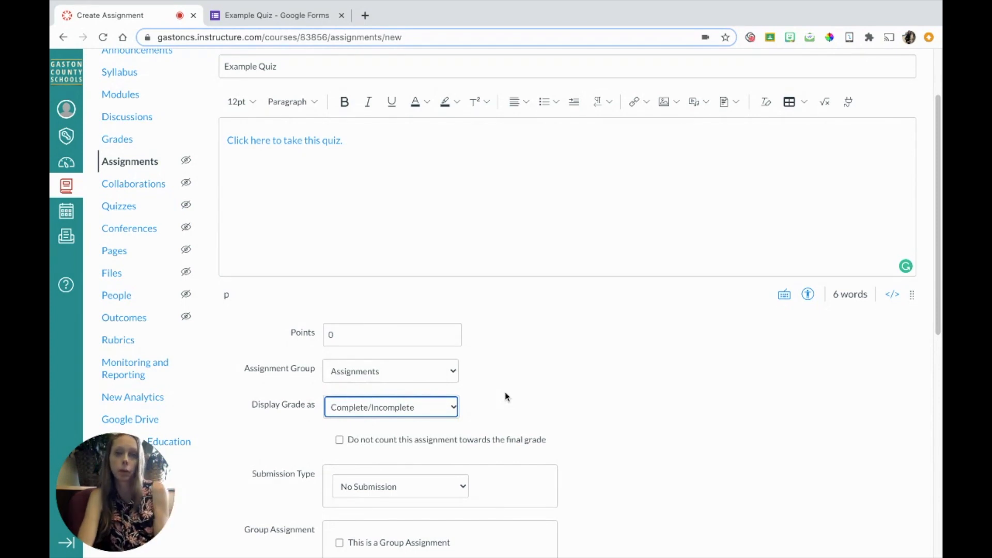